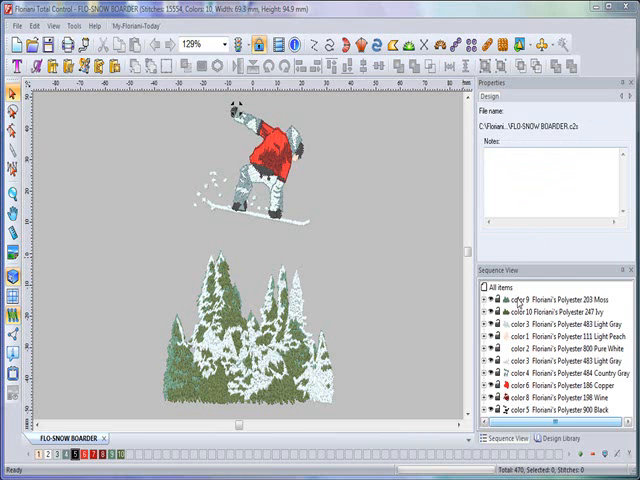
Select the color 9 Polyester 203 Moss group and expand it to list its objects.
{"action": "left_click", "coordinate": [555, 300]}
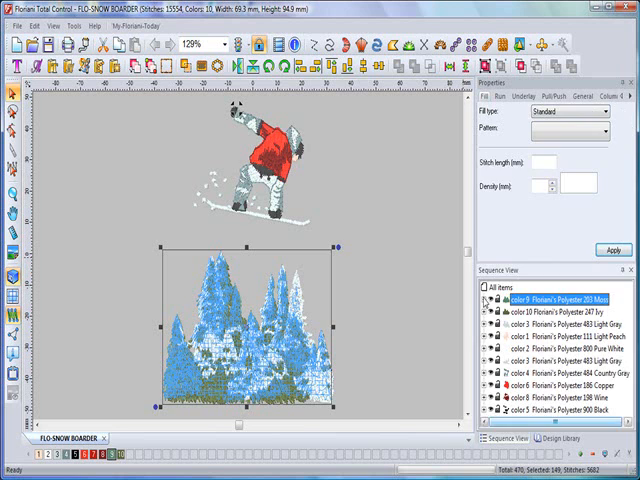
{"action": "left_click", "coordinate": [485, 301]}
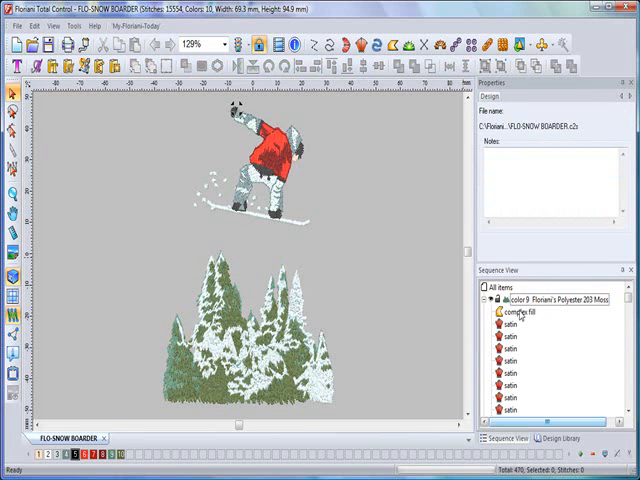
Select the Moss complex fill to view its Standard Tatami fill and 3.0 stitch length.
{"action": "left_click", "coordinate": [515, 318]}
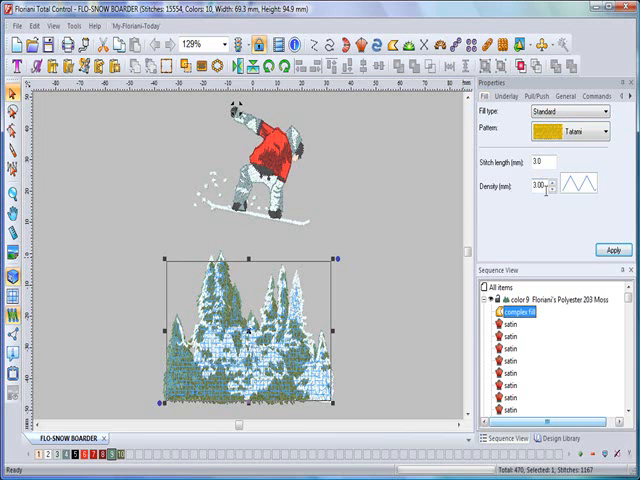
{"action": "mouse_move", "coordinate": [560, 278]}
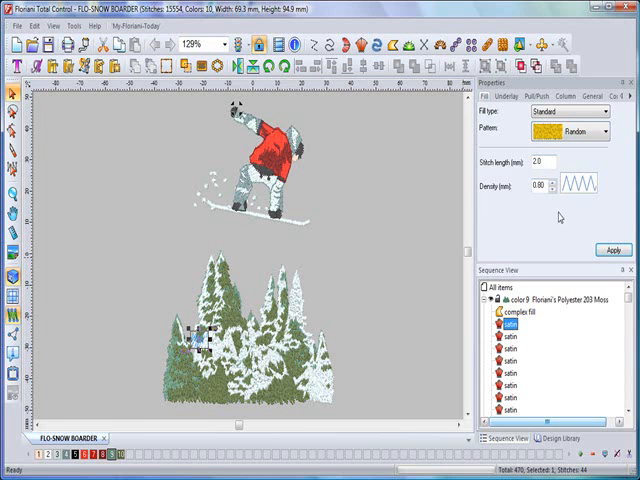
Show the Moss satin's underlay options, briefly returning to Fill before reopening Underlay.
{"action": "left_click", "coordinate": [513, 95]}
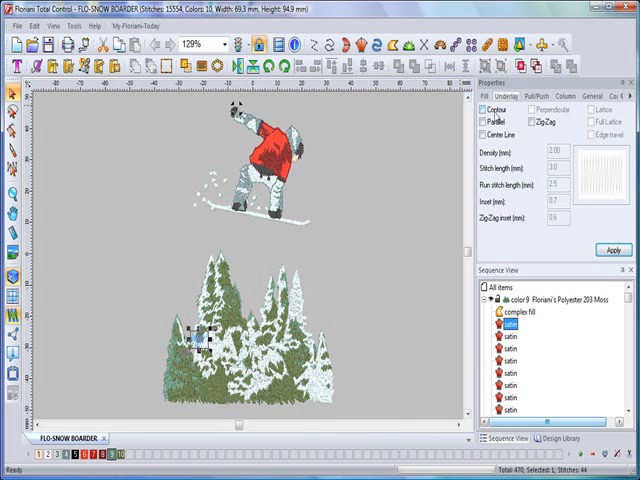
{"action": "left_click", "coordinate": [489, 108]}
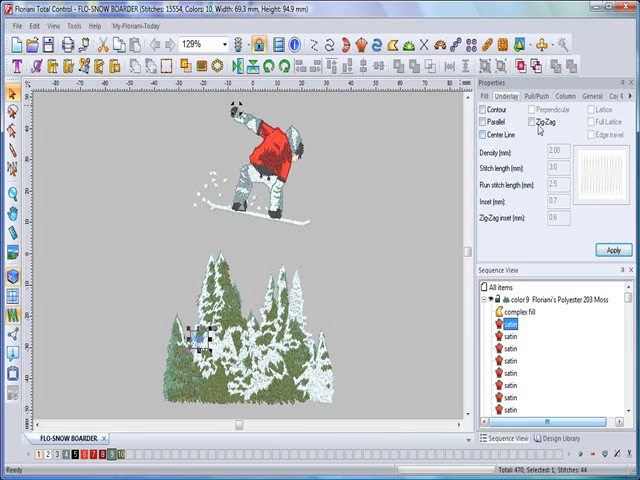
{"action": "mouse_move", "coordinate": [518, 152]}
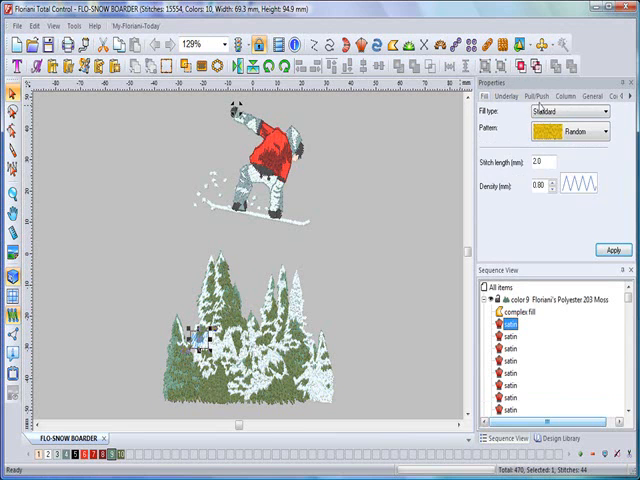
{"action": "left_click", "coordinate": [514, 95]}
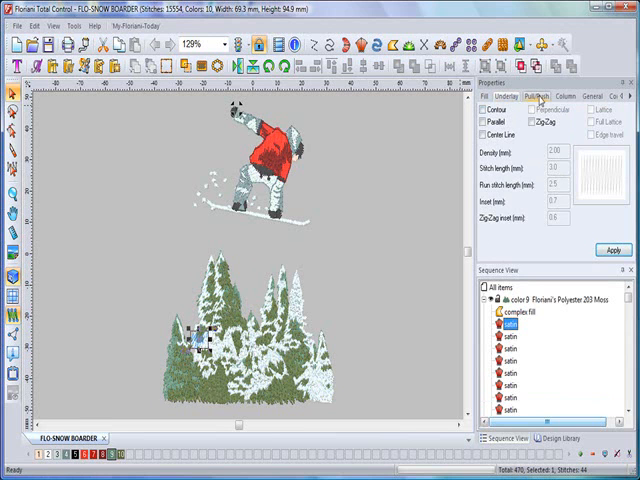
Change the satin's Pull comp. Type from Percentage to Absolute on the Pull/Push tab.
{"action": "left_click", "coordinate": [556, 95]}
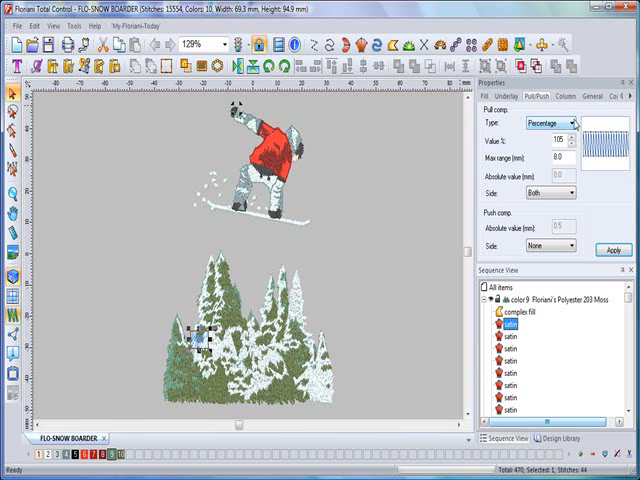
{"action": "left_click", "coordinate": [570, 123]}
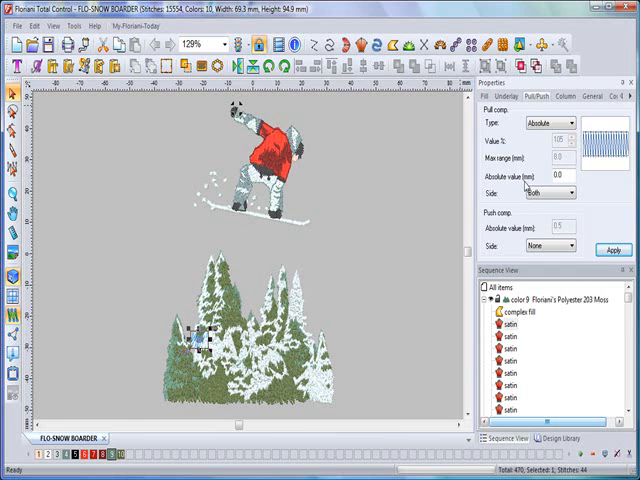
{"action": "mouse_move", "coordinate": [515, 197]}
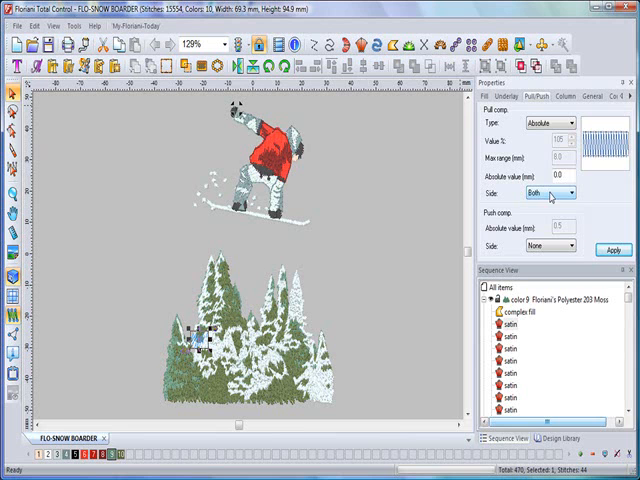
{"action": "mouse_move", "coordinate": [602, 190]}
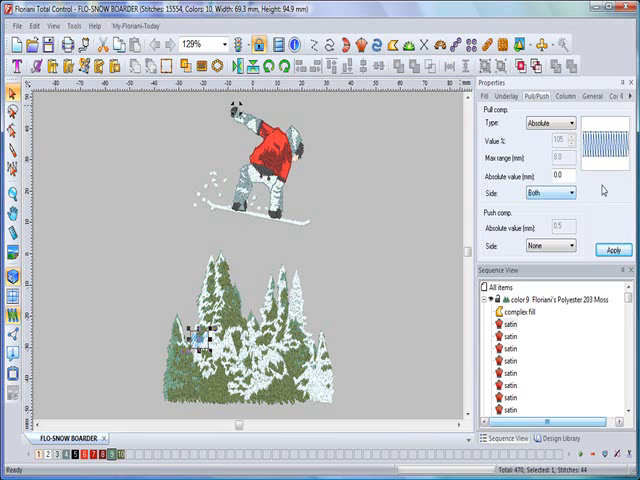
Check the Pull comp and Push comp Side choices, keeping pull compensation on Both.
{"action": "left_click", "coordinate": [571, 192]}
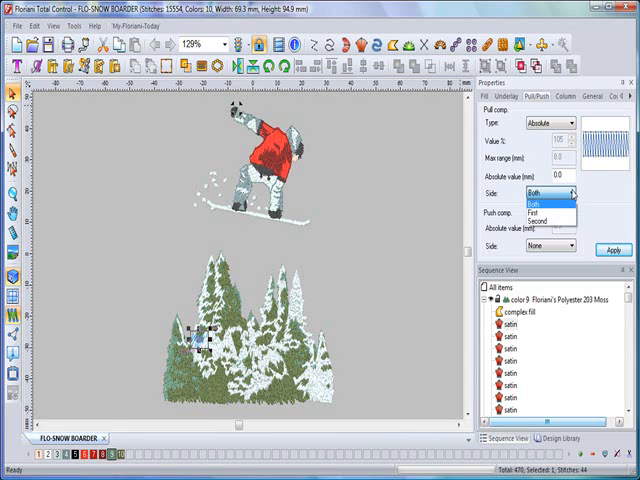
{"action": "mouse_move", "coordinate": [535, 219]}
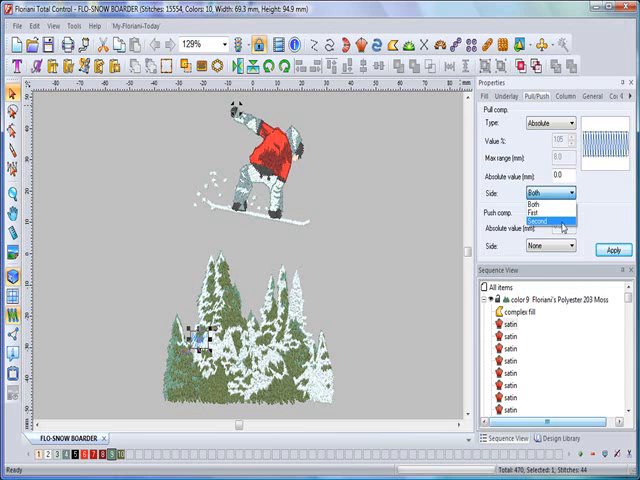
{"action": "mouse_move", "coordinate": [535, 210]}
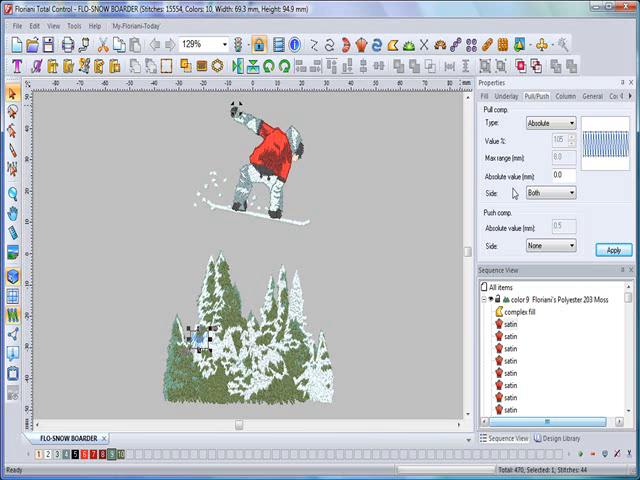
{"action": "mouse_move", "coordinate": [535, 260]}
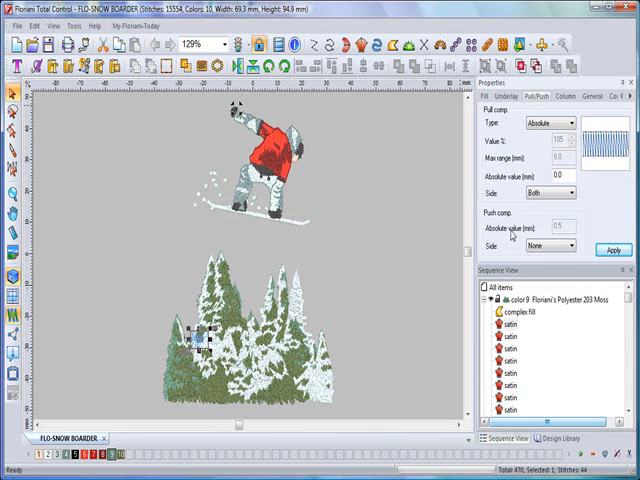
{"action": "left_click", "coordinate": [570, 245]}
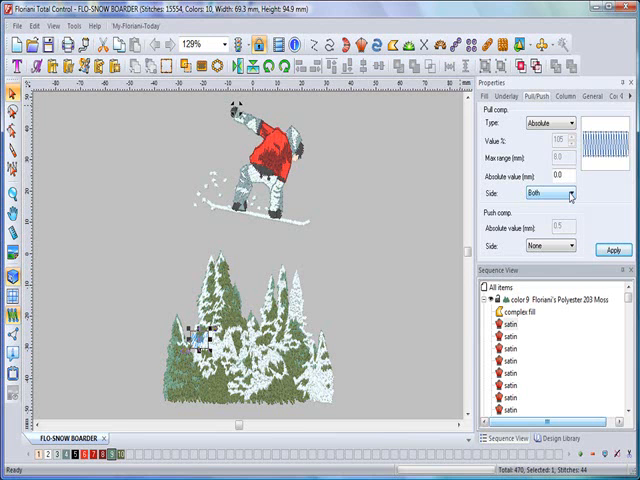
{"action": "left_click", "coordinate": [571, 192]}
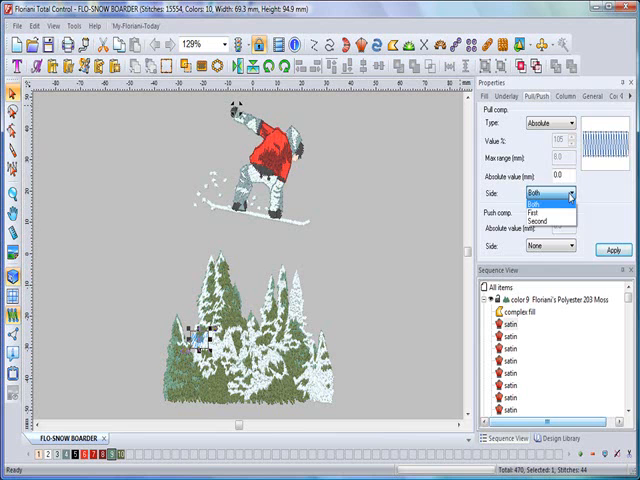
{"action": "left_click", "coordinate": [535, 192]}
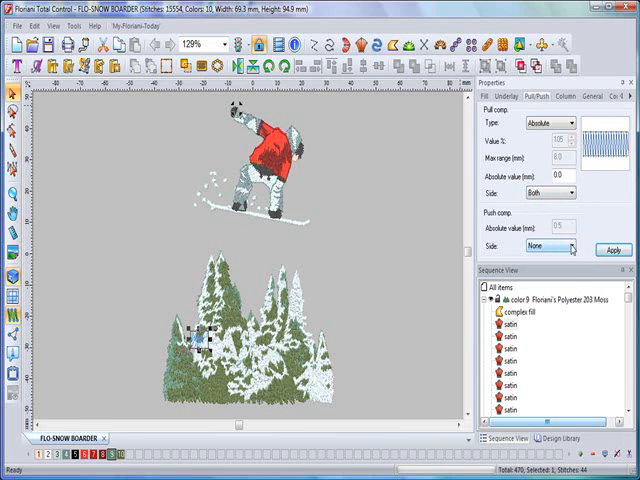
{"action": "left_click", "coordinate": [570, 245]}
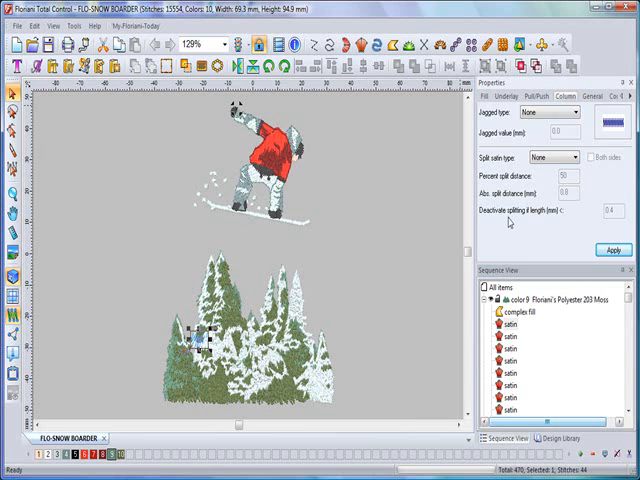
{"action": "mouse_move", "coordinate": [538, 144]}
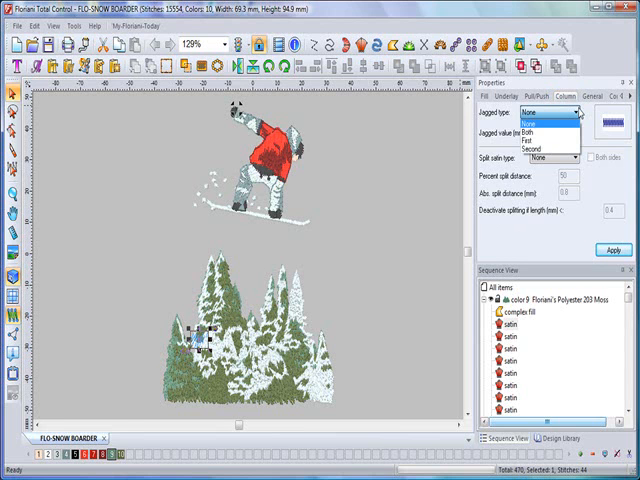
Leave the column Jagged type at None and bring up the General stitch settings.
{"action": "left_click", "coordinate": [540, 113]}
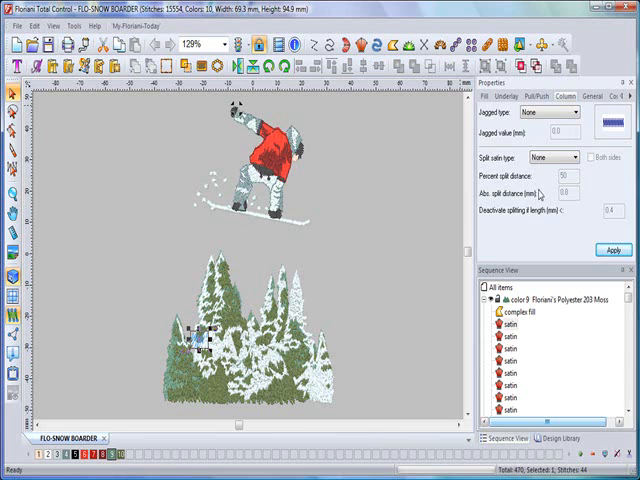
{"action": "left_click", "coordinate": [585, 100]}
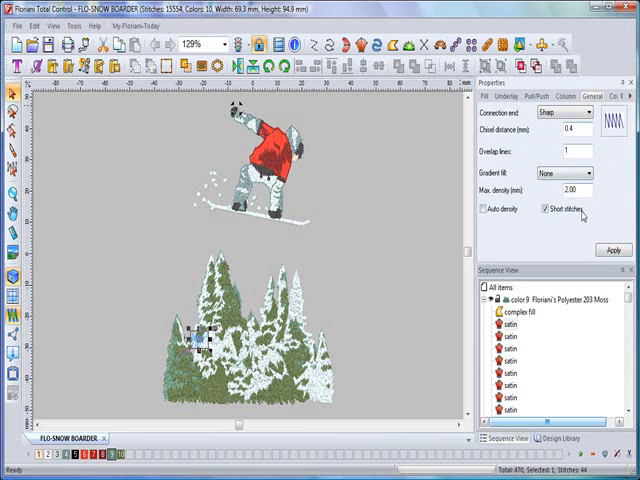
{"action": "mouse_move", "coordinate": [578, 228]}
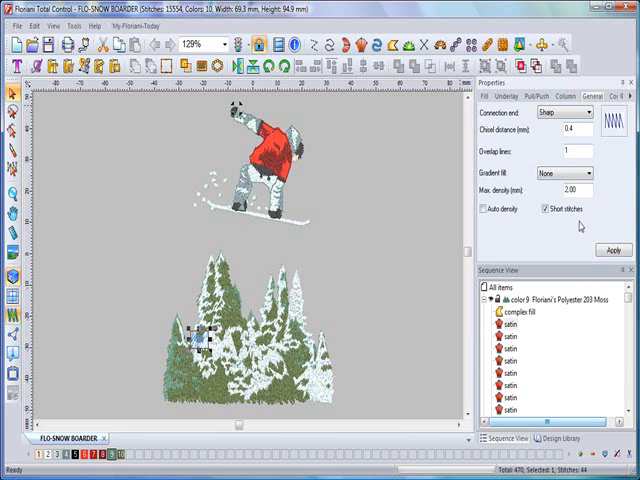
{"action": "mouse_move", "coordinate": [518, 235]}
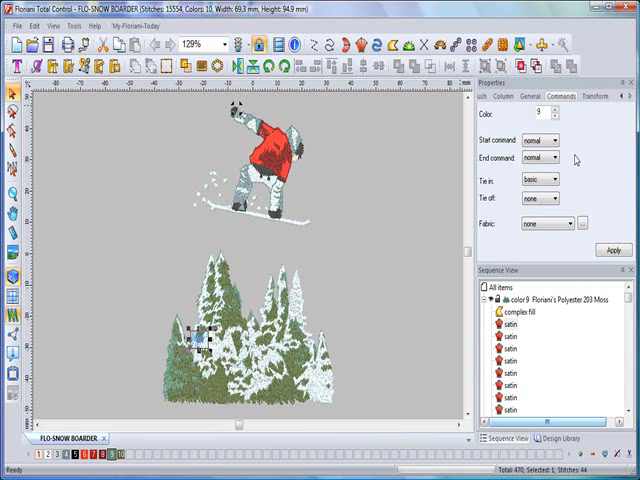
{"action": "mouse_move", "coordinate": [575, 159]}
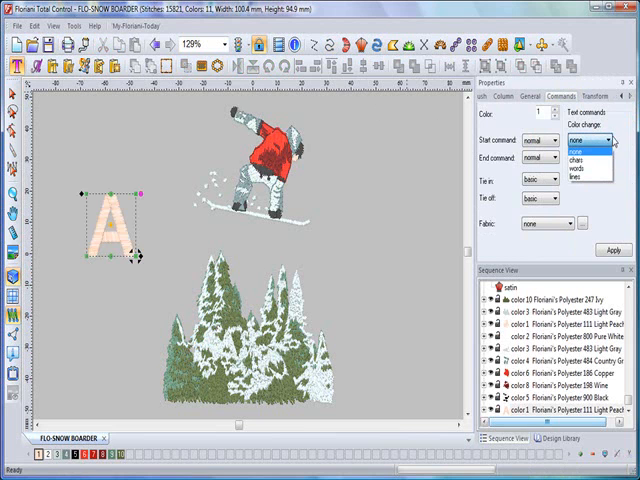
Leave the letter A's Color change command set to none, with trim on chars.
{"action": "left_click", "coordinate": [574, 160]}
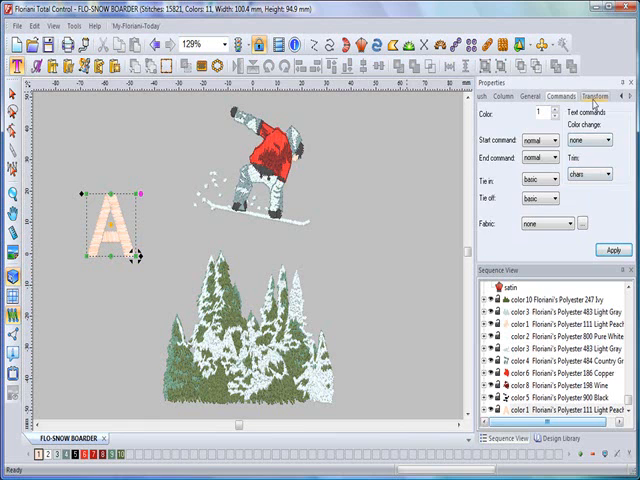
Display the letter A's Transform settings: 19.9 mm width and height, no rotation.
{"action": "left_click", "coordinate": [593, 96]}
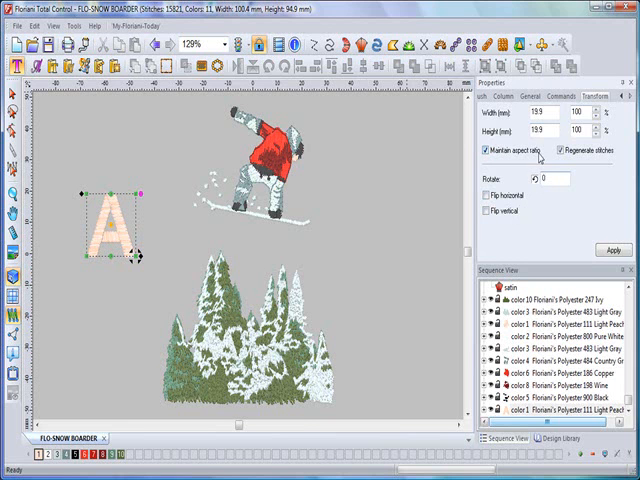
{"action": "mouse_move", "coordinate": [147, 107]}
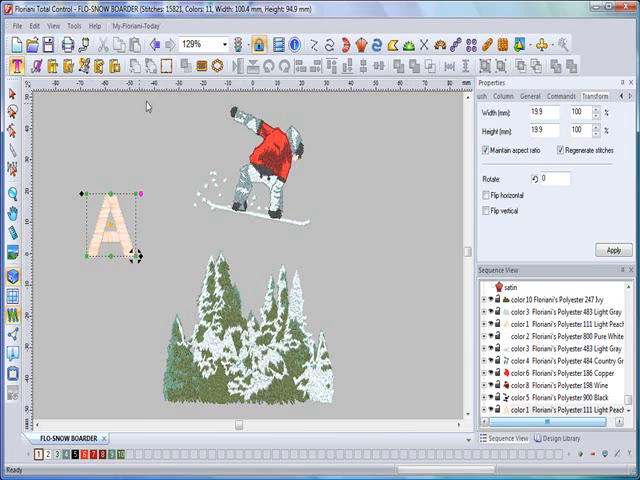